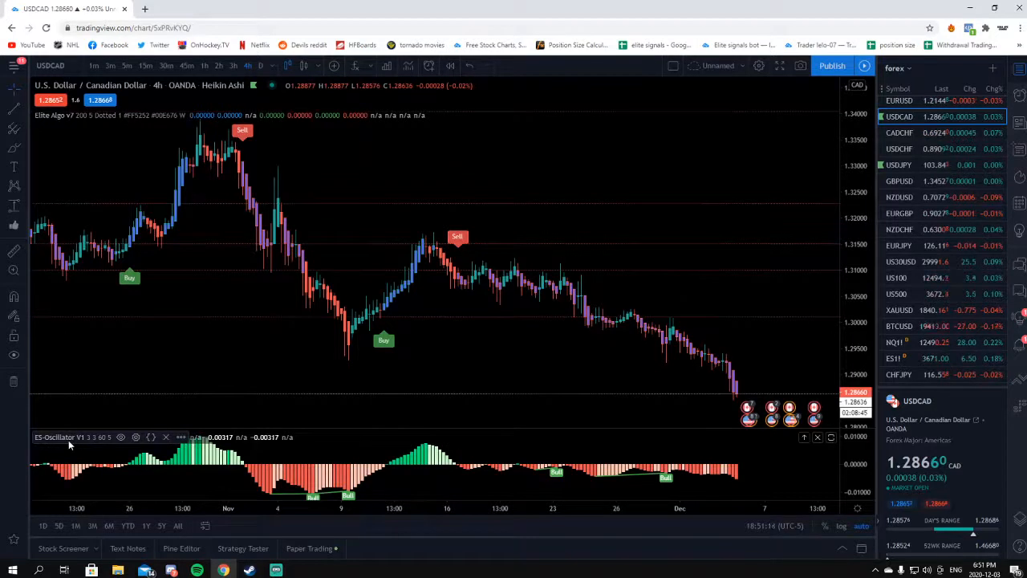
mouse_move(301, 265)
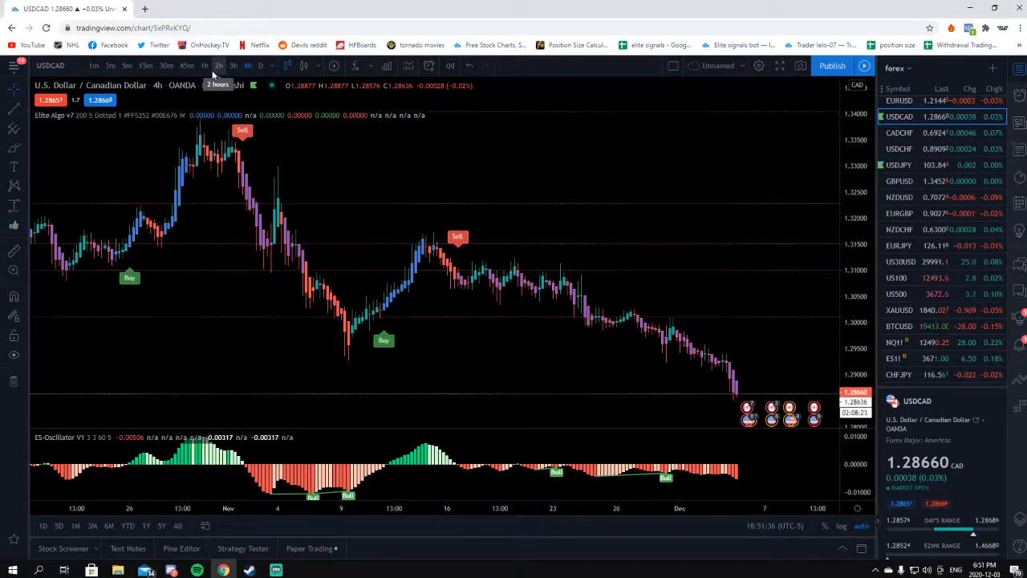
mouse_move(205, 66)
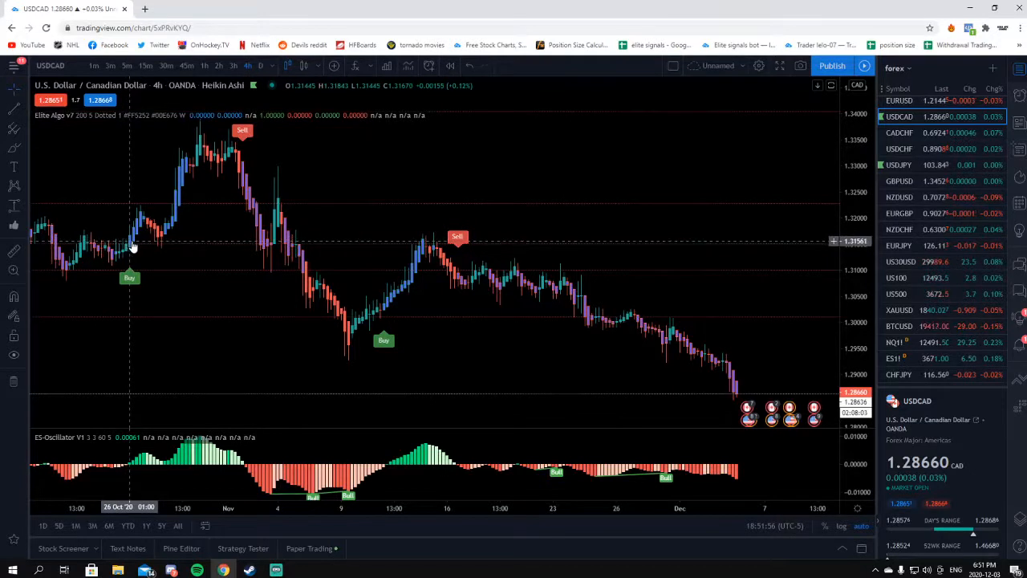
mouse_move(138, 213)
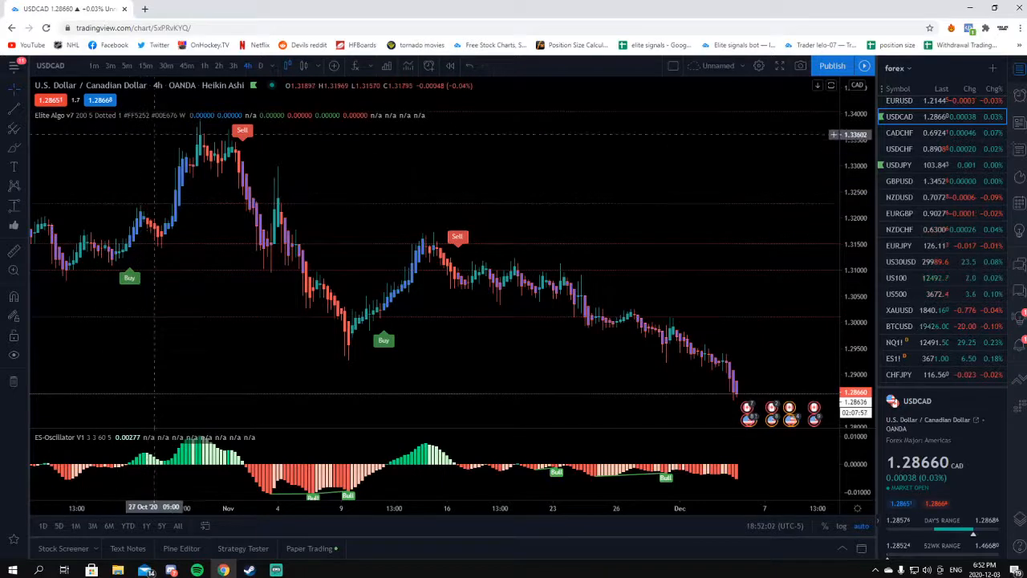
mouse_move(235, 322)
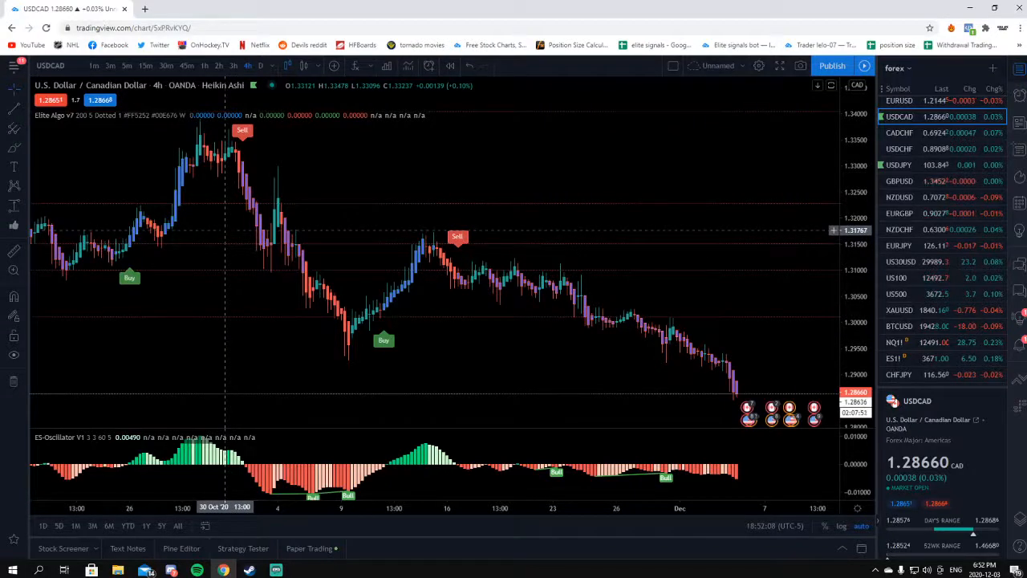
Review the Elite Algo indicator settings, then load USDJPY from the forex watchlist
click(209, 115)
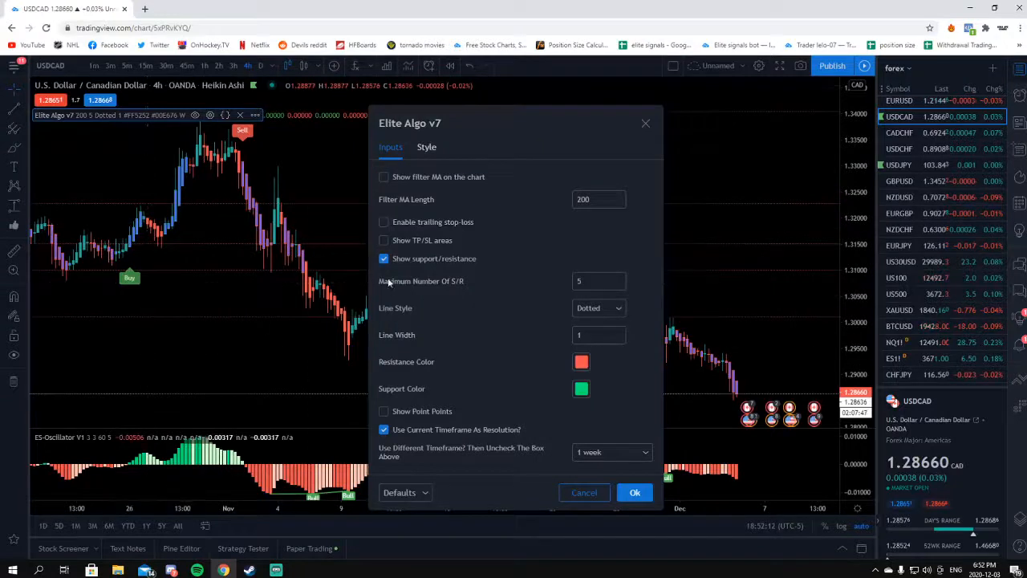
mouse_move(208, 115)
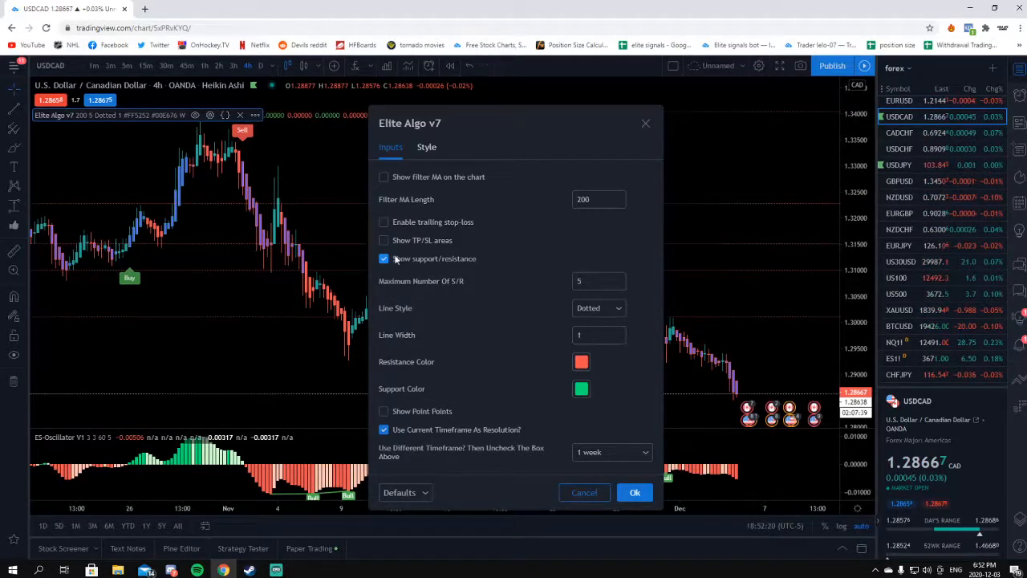
click(635, 492)
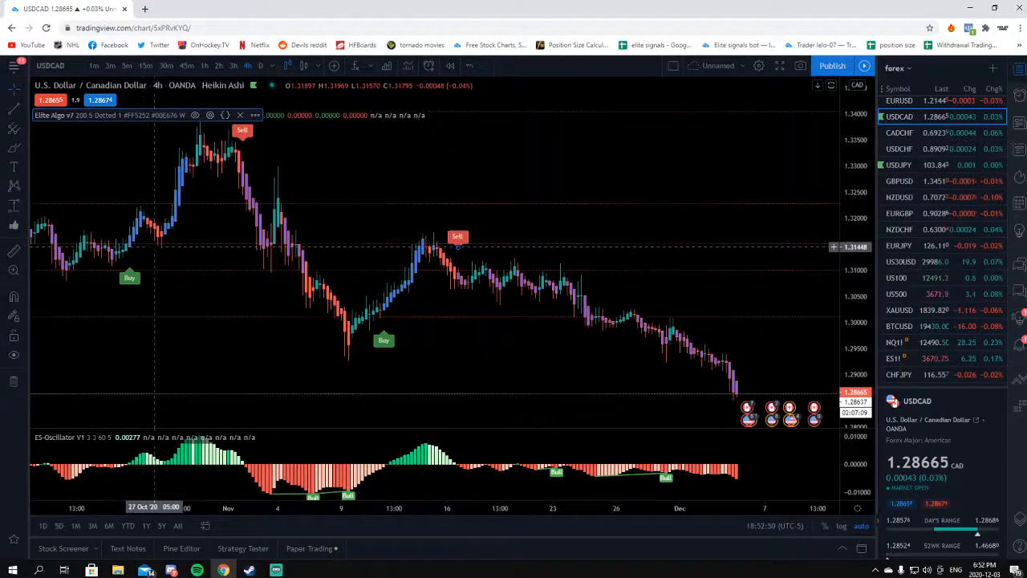
mouse_move(160, 246)
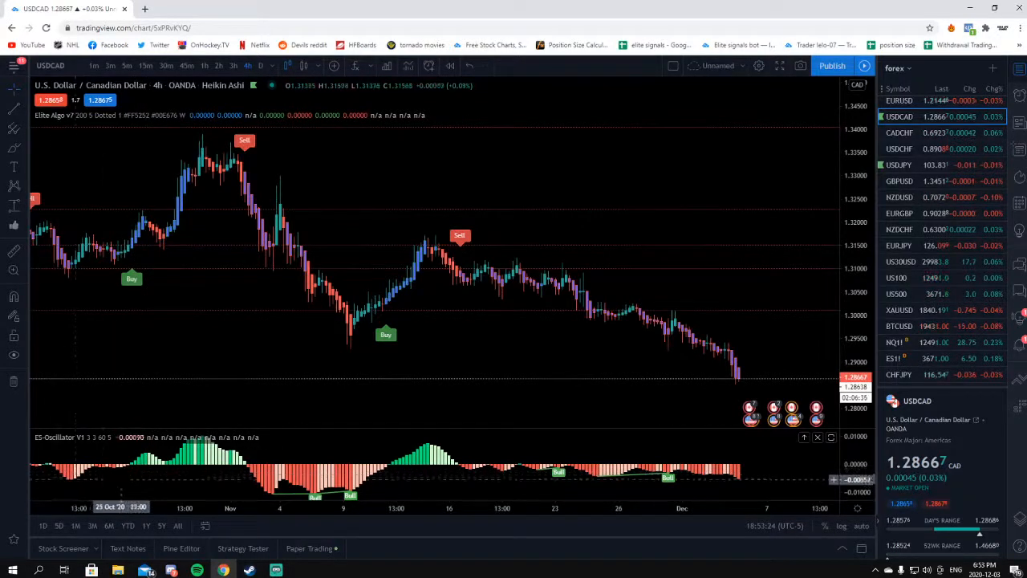
mouse_move(129, 252)
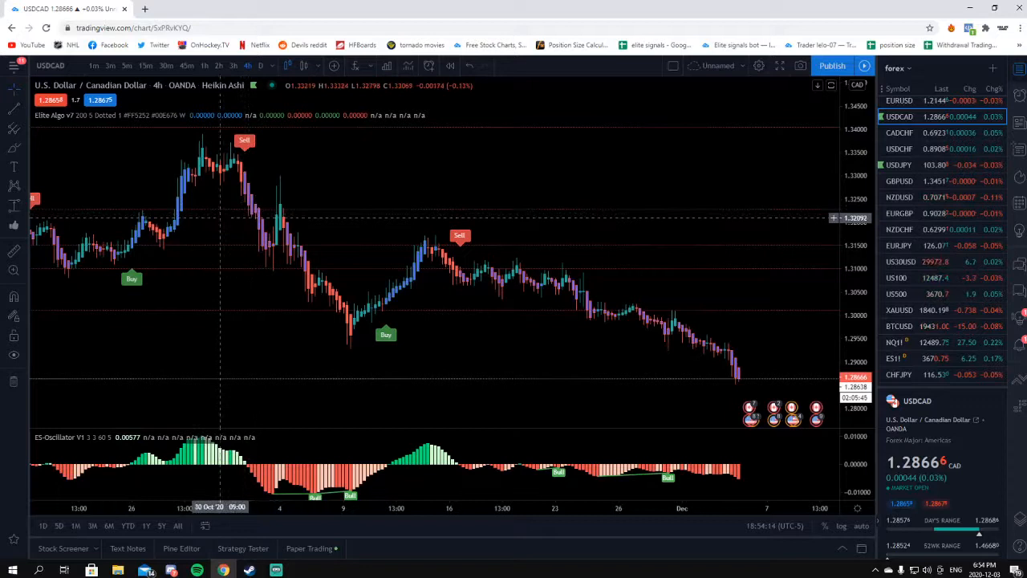
mouse_move(257, 212)
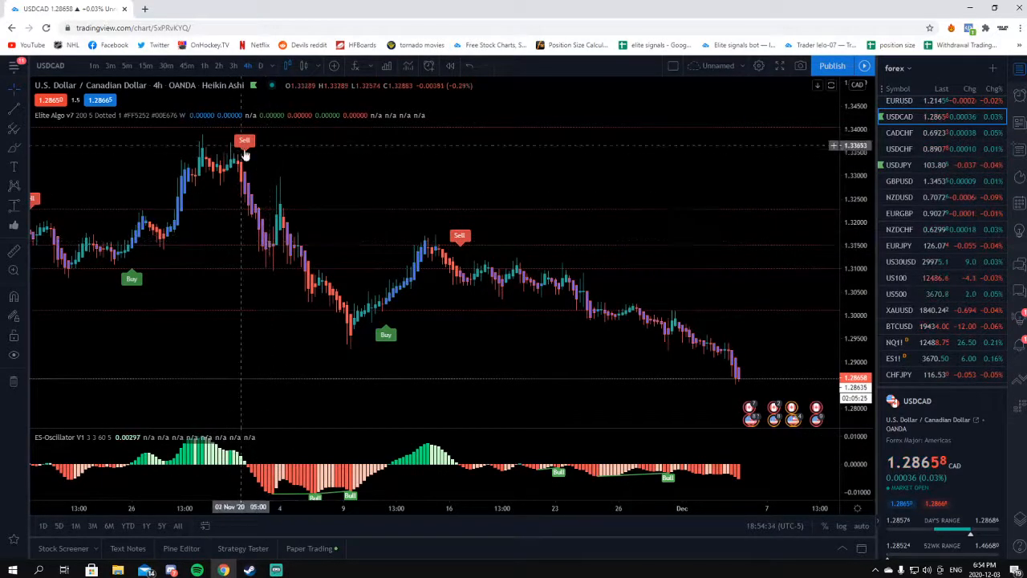
mouse_move(255, 213)
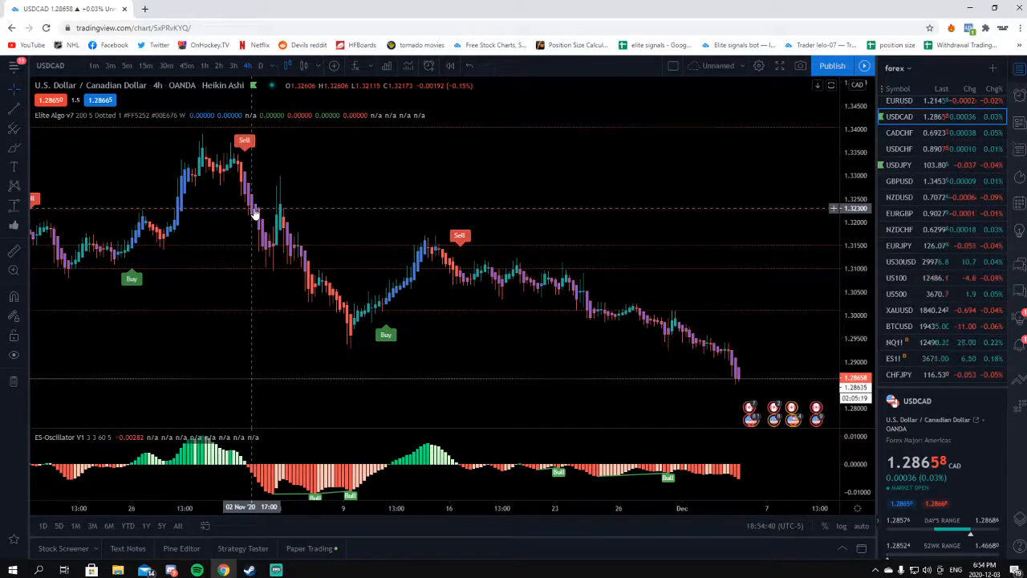
mouse_move(271, 253)
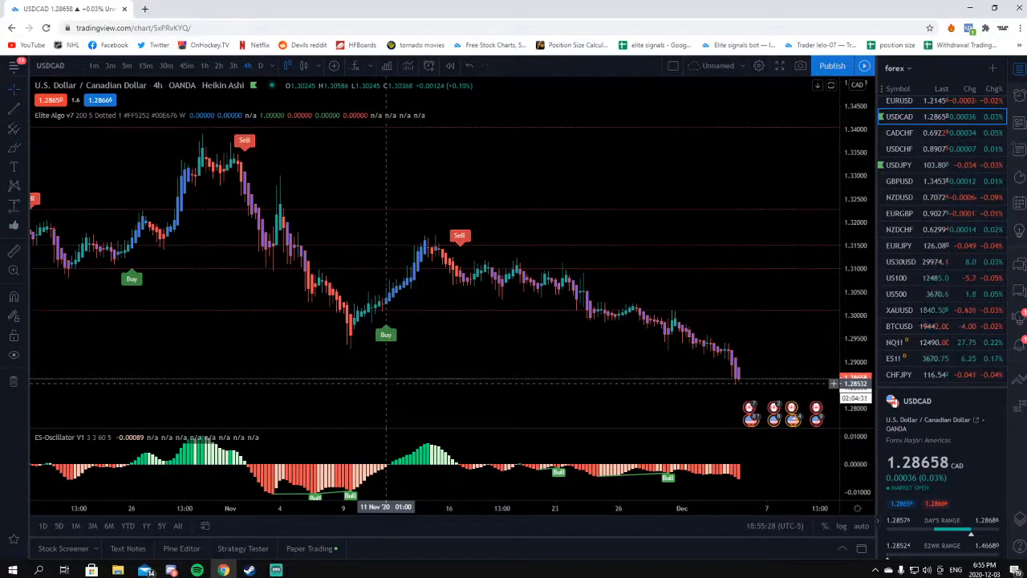
mouse_move(419, 277)
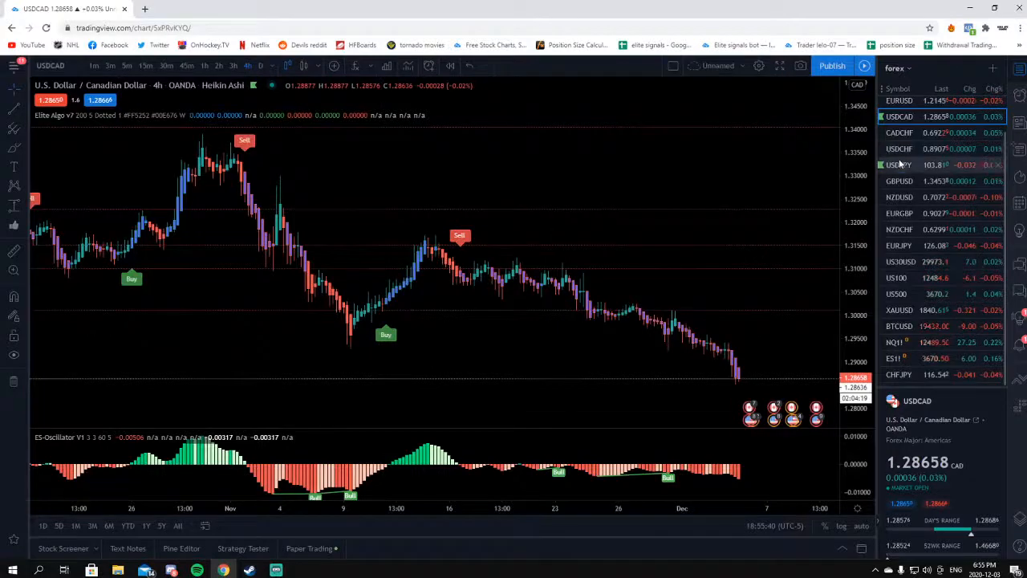
click(899, 165)
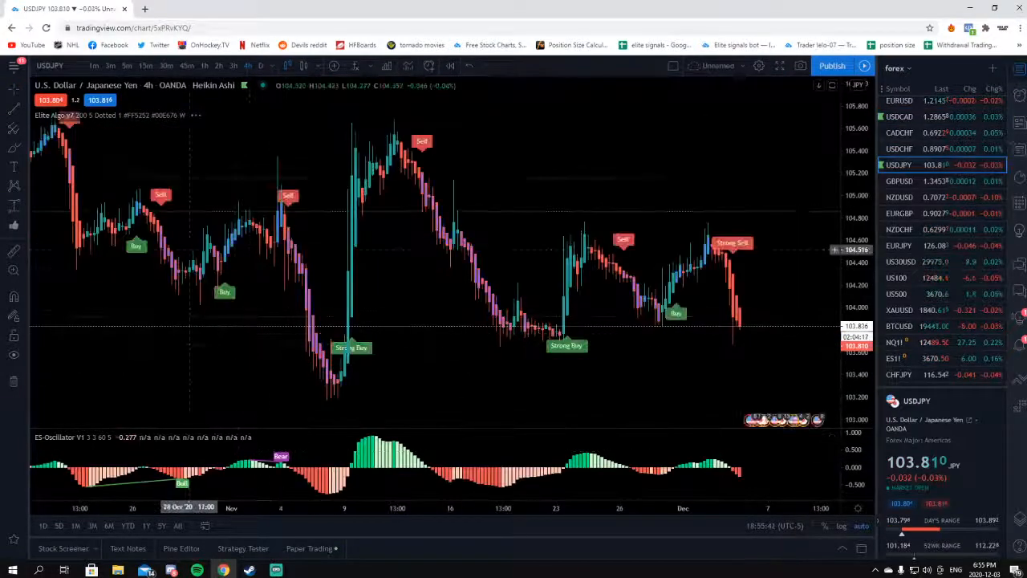